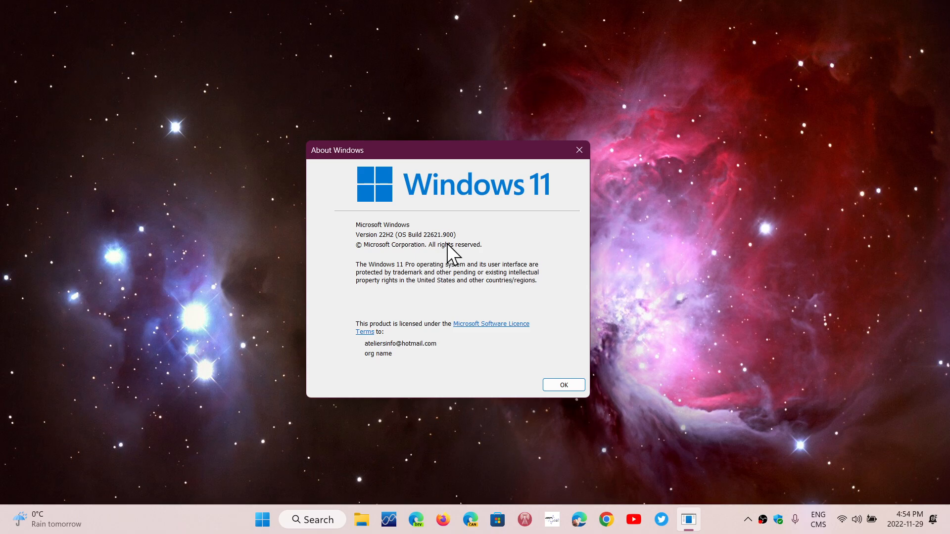
pyautogui.moveTo(577, 149)
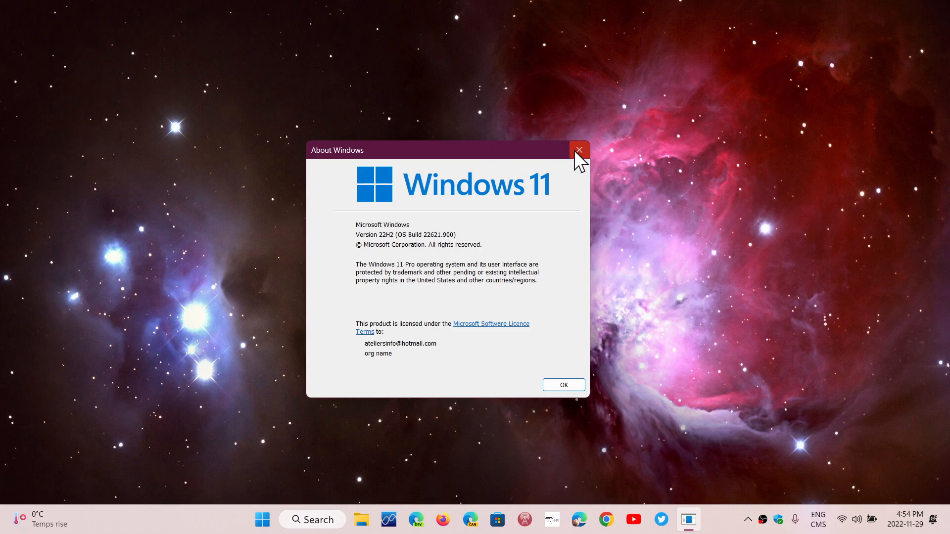